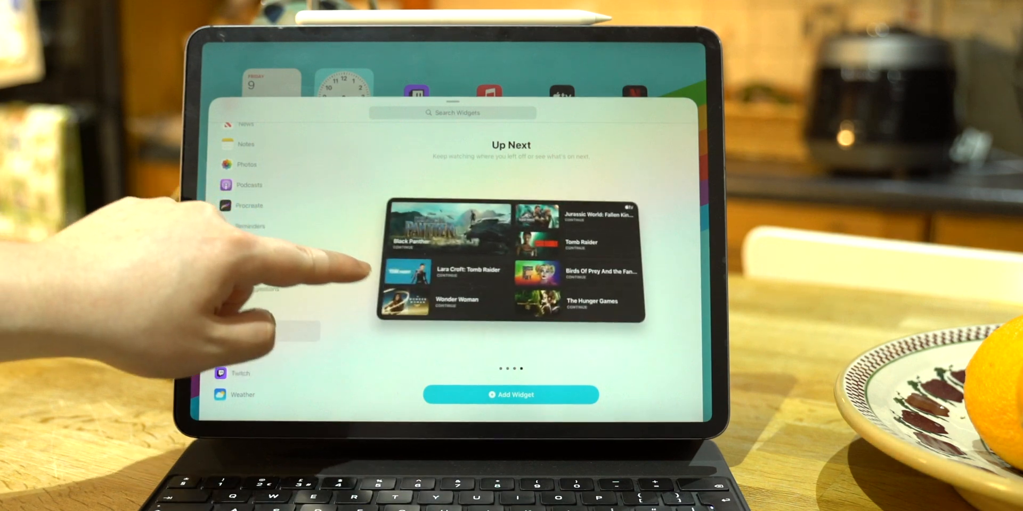
Step: Browse the widget gallery and preview the News app's Today widget
left_click(510, 395)
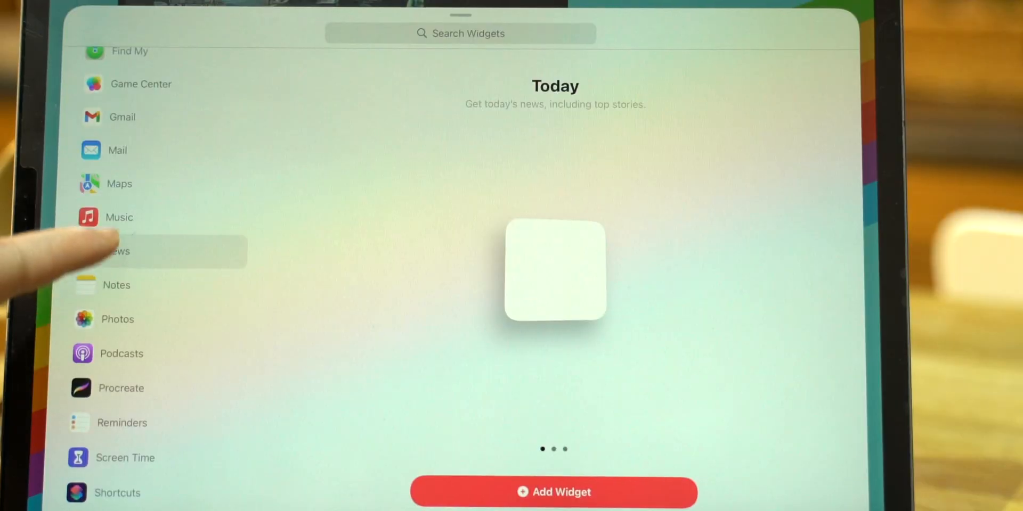
left_click(118, 217)
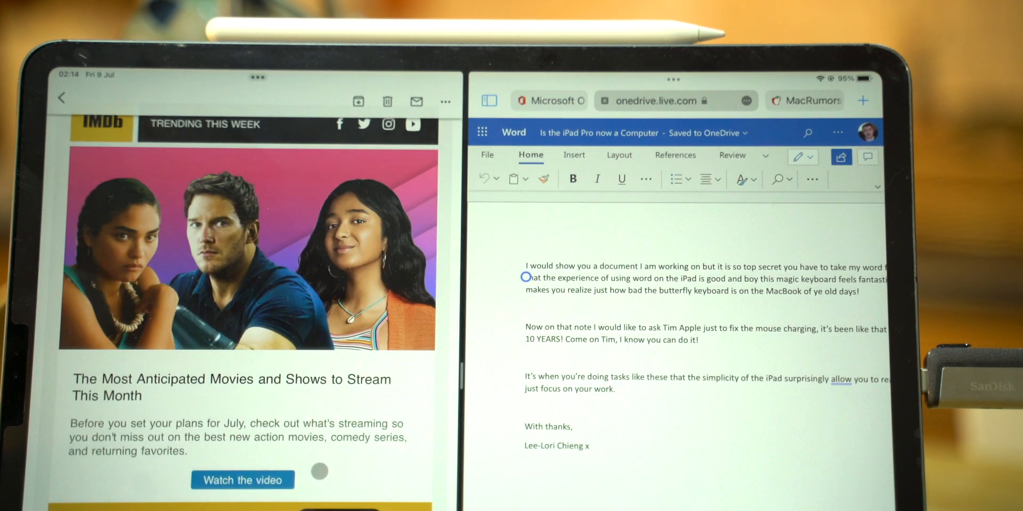
Step: Reopen the Safari window with the Word document, Mail floating as Slide Over
scroll("down", 3)
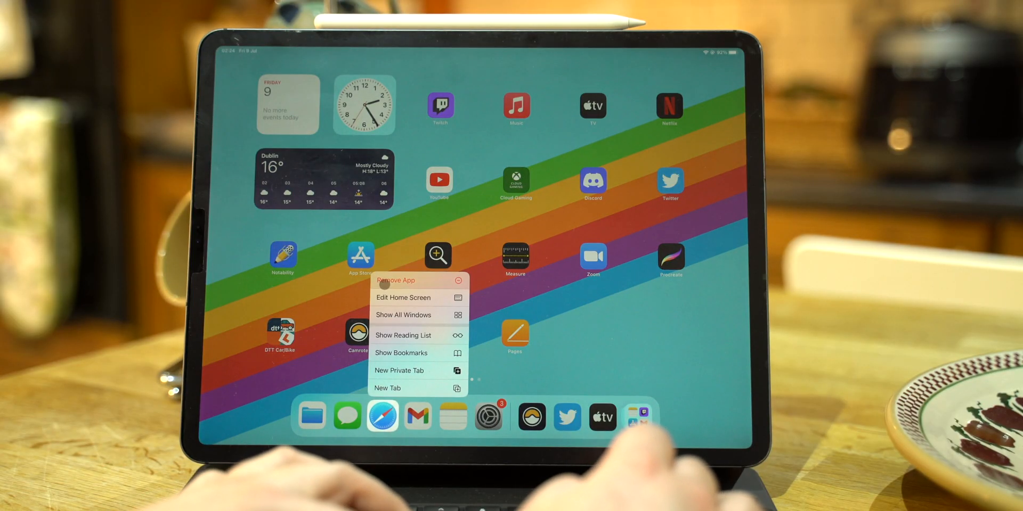
left_click(402, 316)
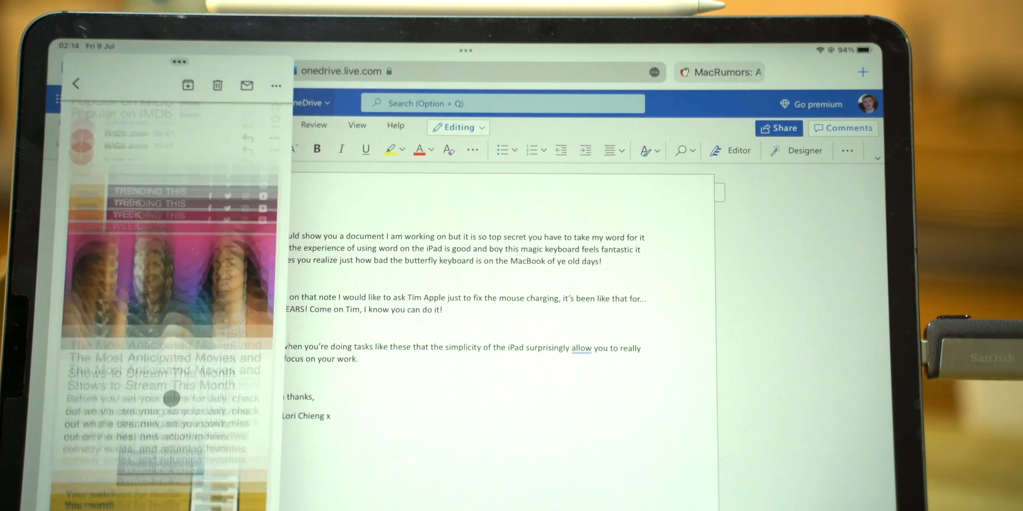
scroll("down", 3)
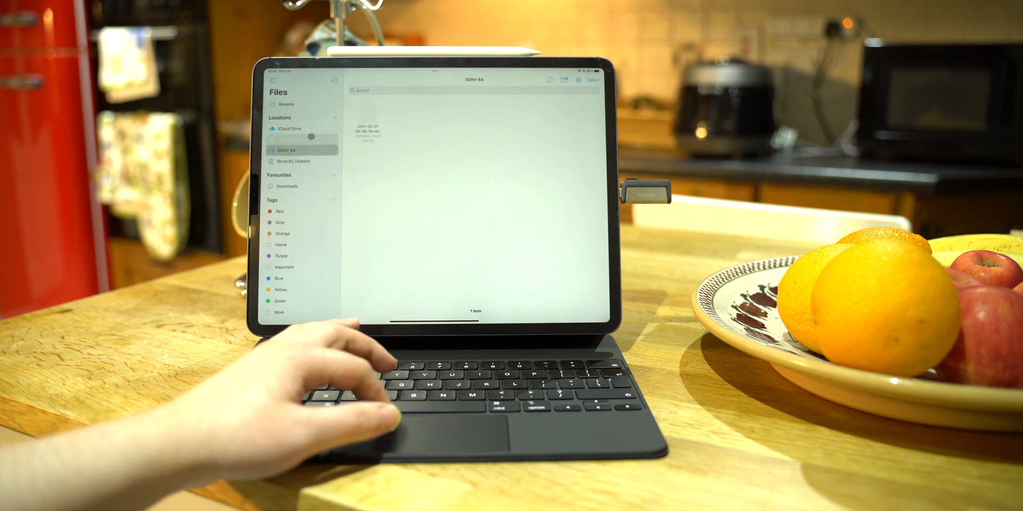
Step: Show the SONY 6A drive's contents from the Files sidebar Locations
left_click(286, 140)
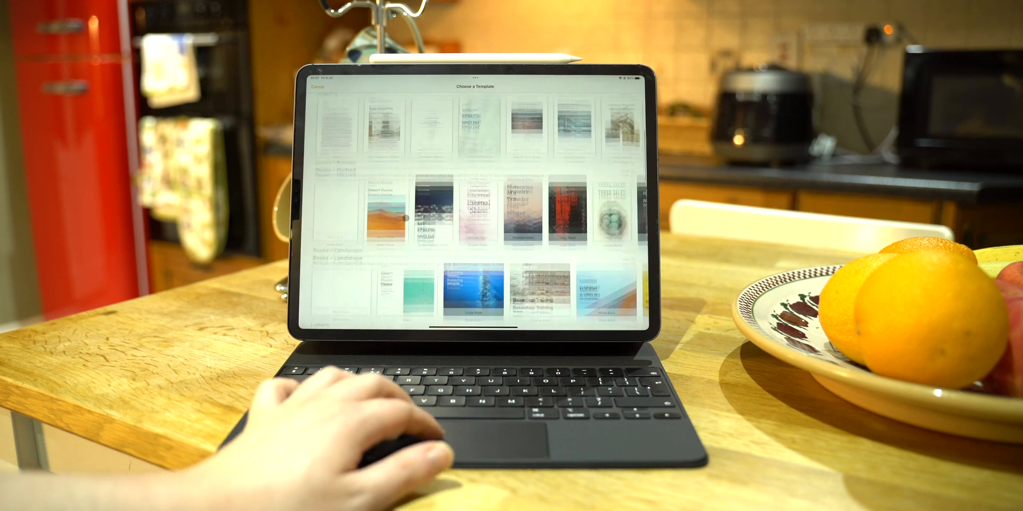
Step: Start a new Bakery Training book from the Training Book landscape template
scroll("down", 3)
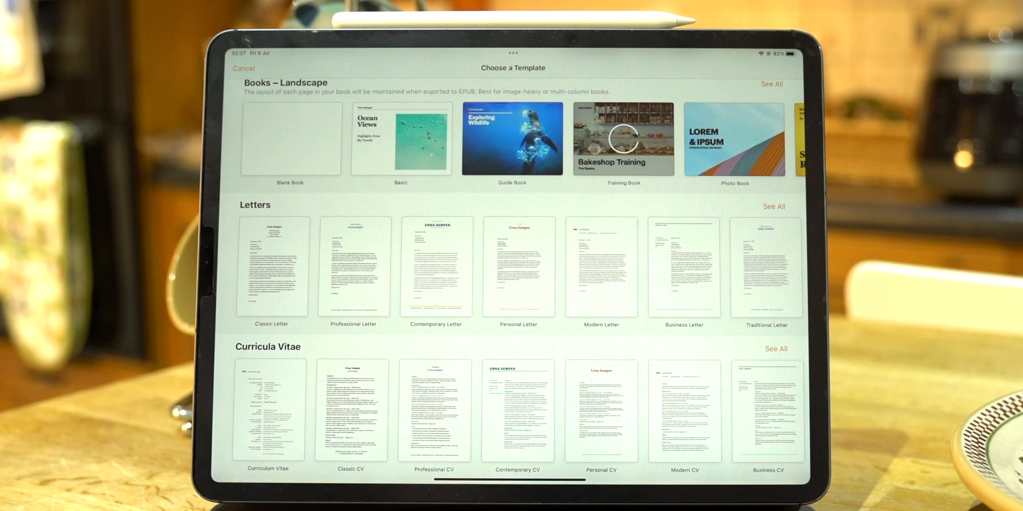
left_click(622, 138)
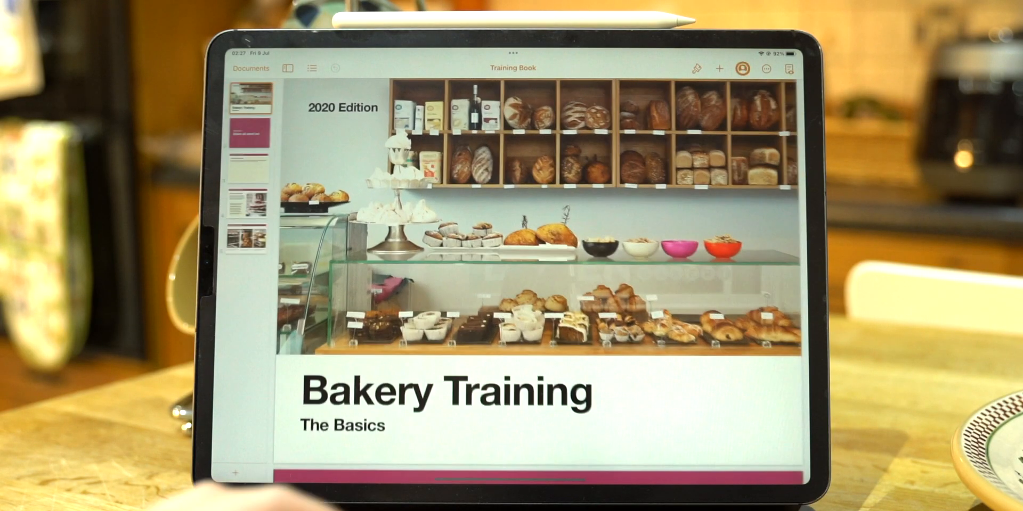